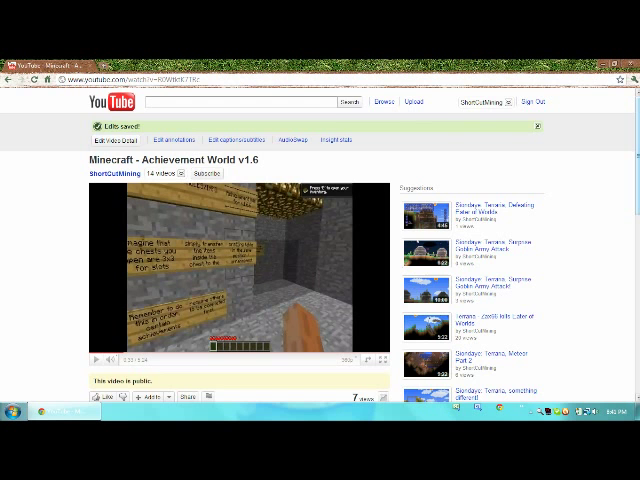
# Extract the downloaded achievement world archive into a folder beside it in Downloads
pyautogui.scroll(-3)
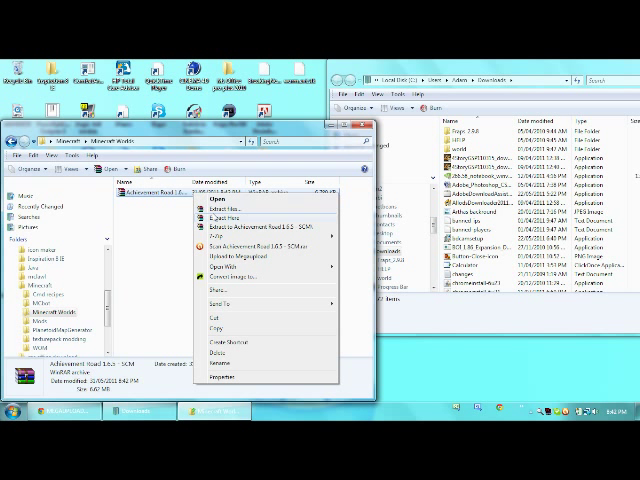
pyautogui.moveTo(216, 232)
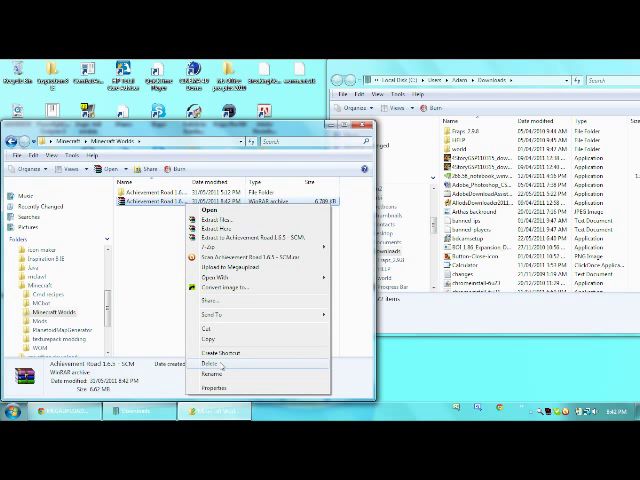
pyautogui.click(200, 372)
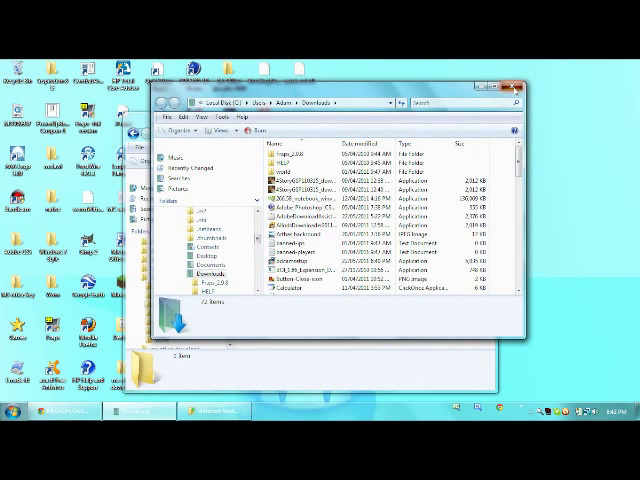
# Copy the extracted world folder and head to the .minecraft folder under %appdata%
pyautogui.click(10, 416)
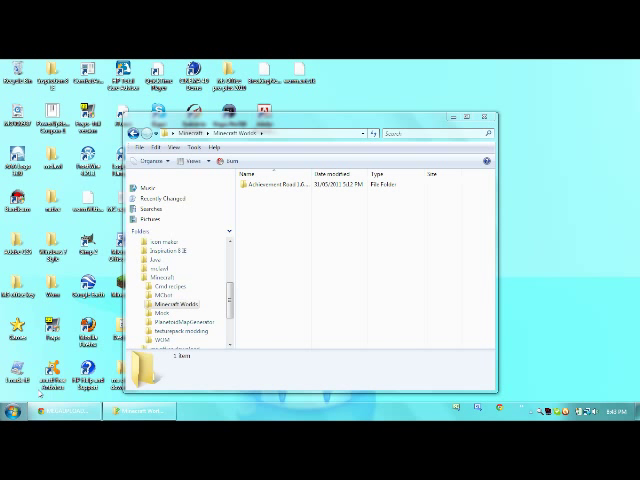
pyautogui.press('Win+r')
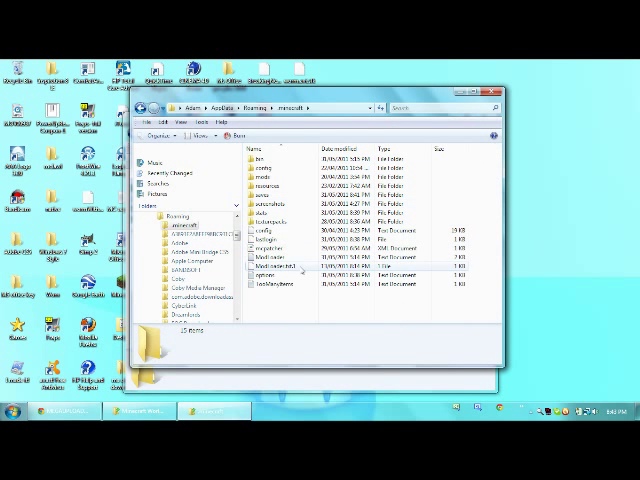
pyautogui.moveTo(280, 202)
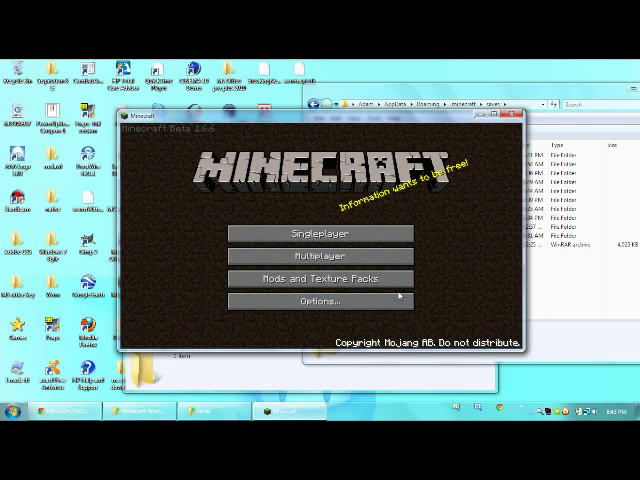
# Check the Minecraft singleplayer world list, which does not yet show the achievement world
pyautogui.click(324, 232)
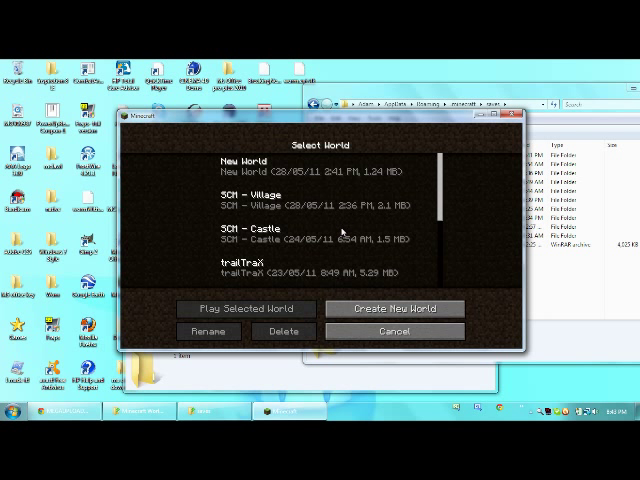
pyautogui.moveTo(446, 216)
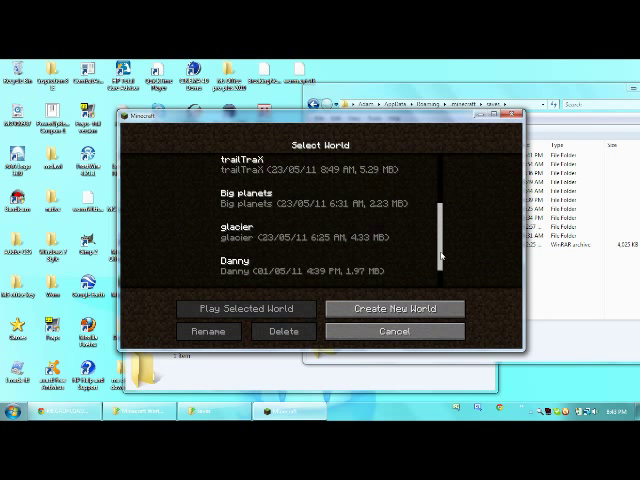
pyautogui.scroll(-3)
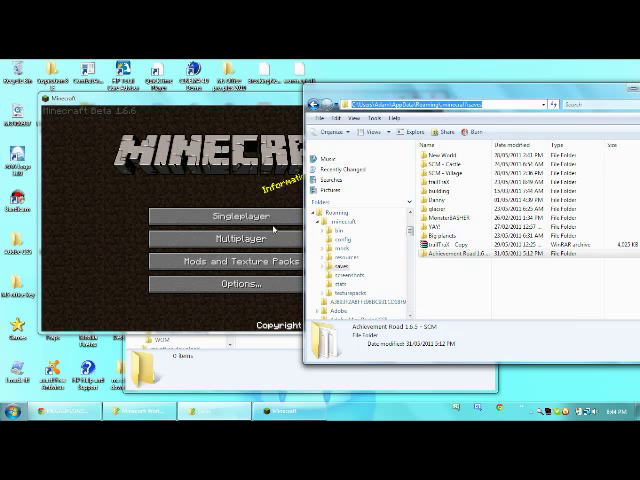
# Load the Achievement Road world and earn the Taking Inventory achievement via the inventory
pyautogui.click(216, 216)
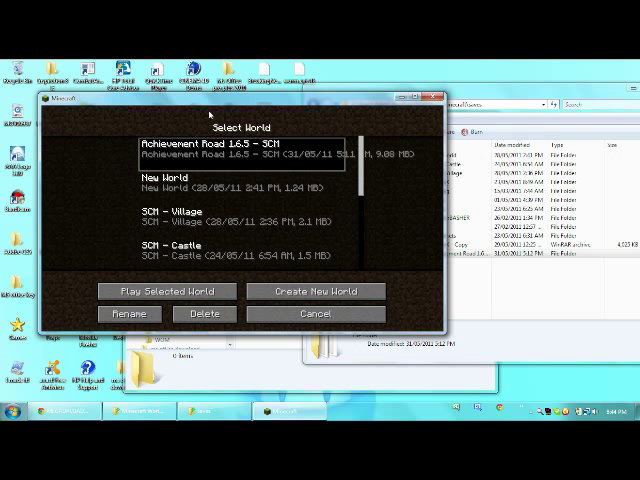
pyautogui.click(164, 292)
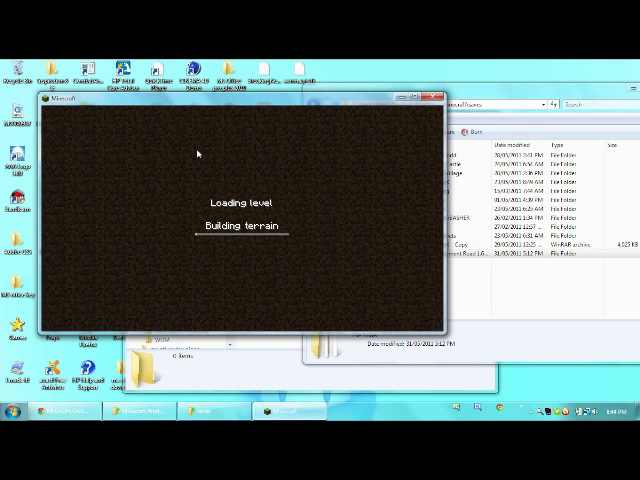
pyautogui.moveTo(150, 170)
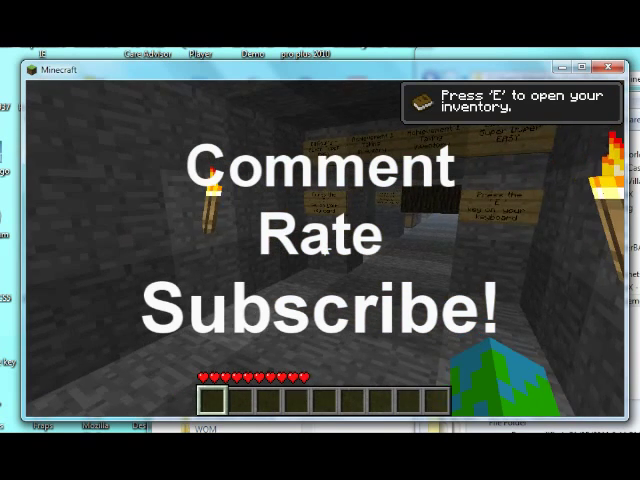
pyautogui.press('e')
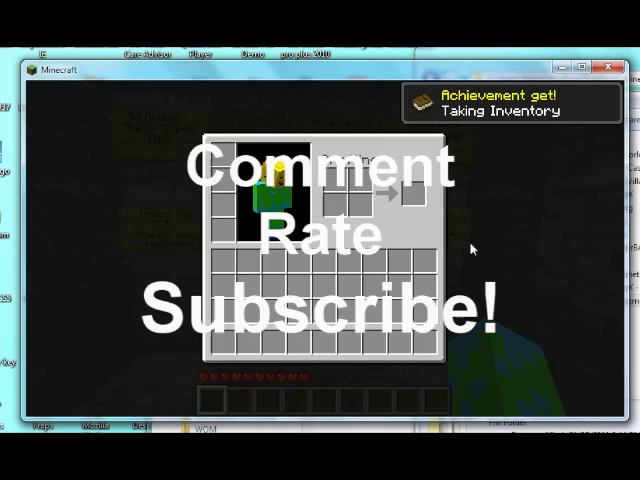